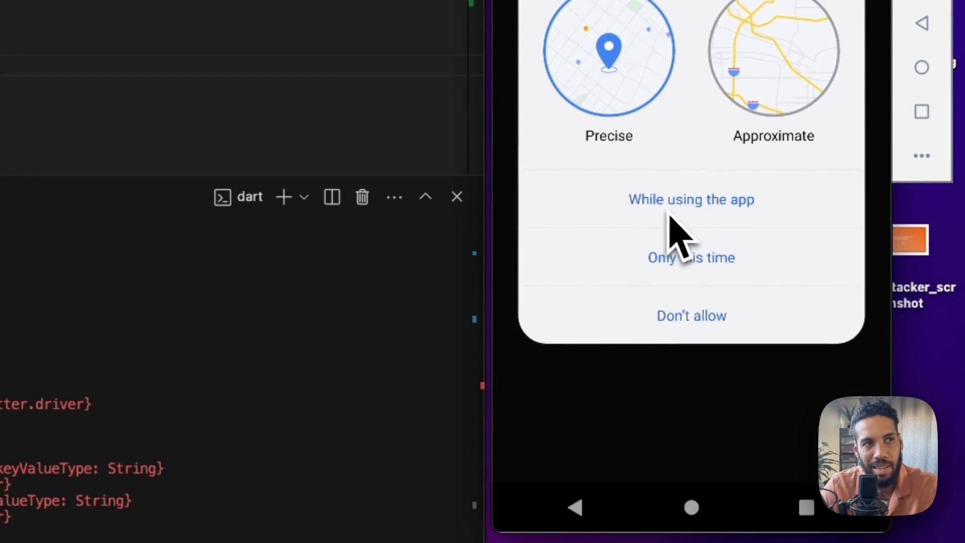
Highlight line 30 in main_test.dart calling driver.requestData(ksAcceptPermission)
{"action": "left_click", "coordinate": [691, 199]}
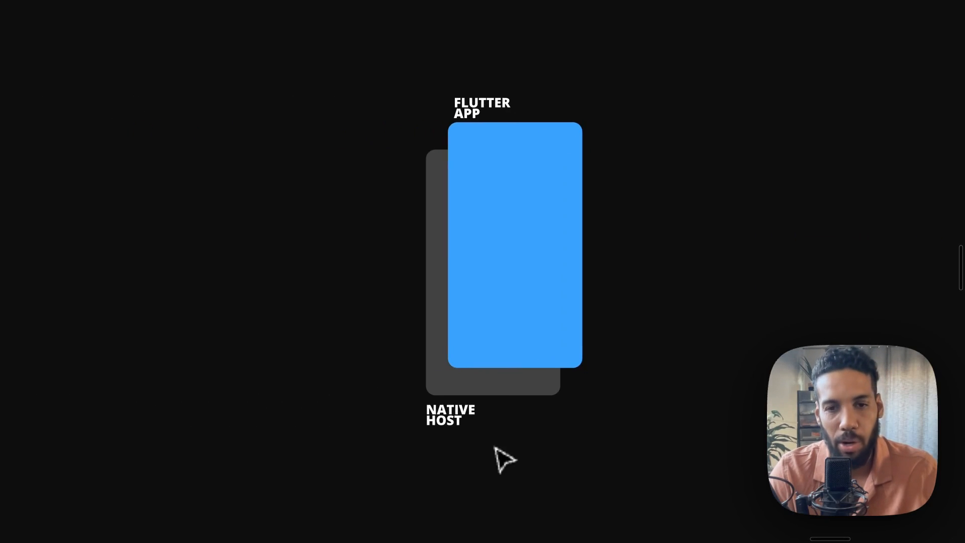
{"action": "scroll", "scroll_direction": "down", "scroll_amount": 3}
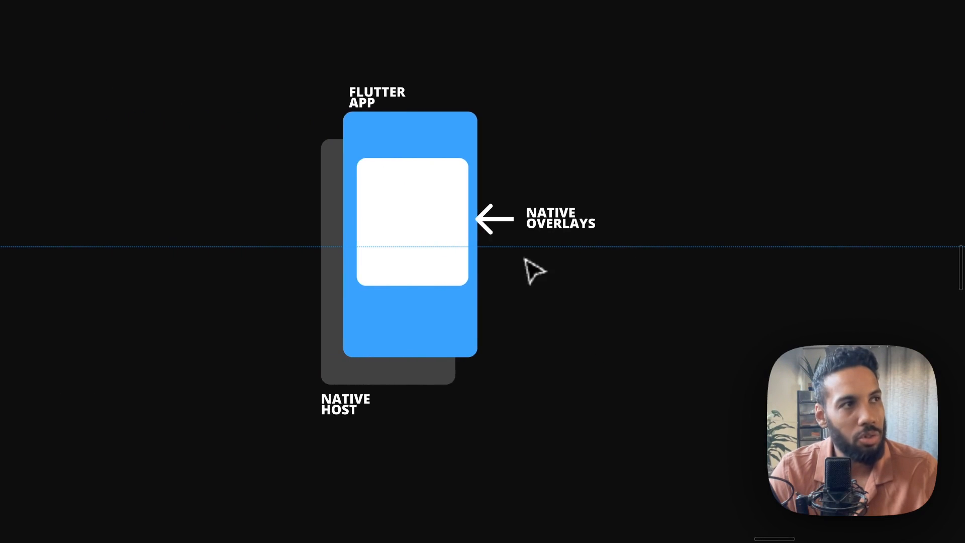
{"action": "mouse_move", "coordinate": [502, 284]}
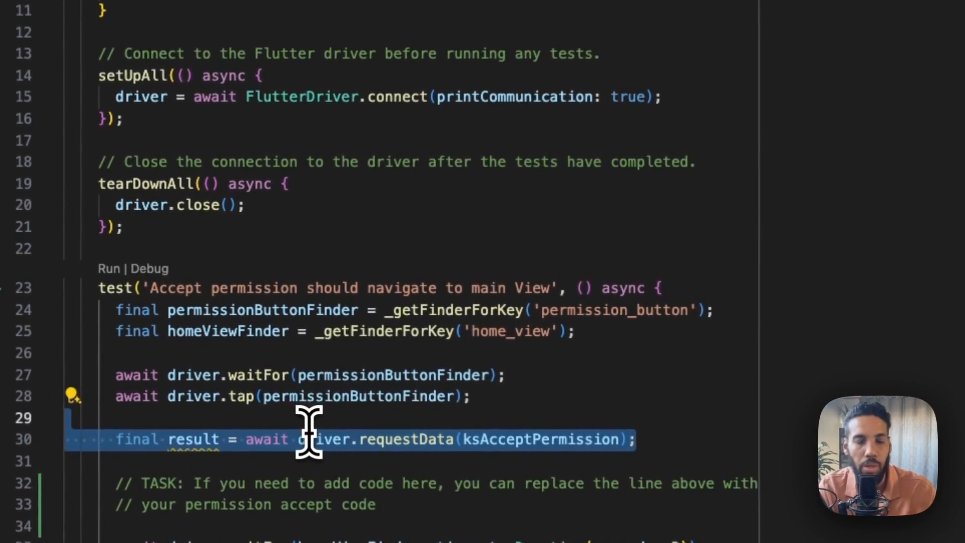
{"action": "left_click", "coordinate": [547, 6]}
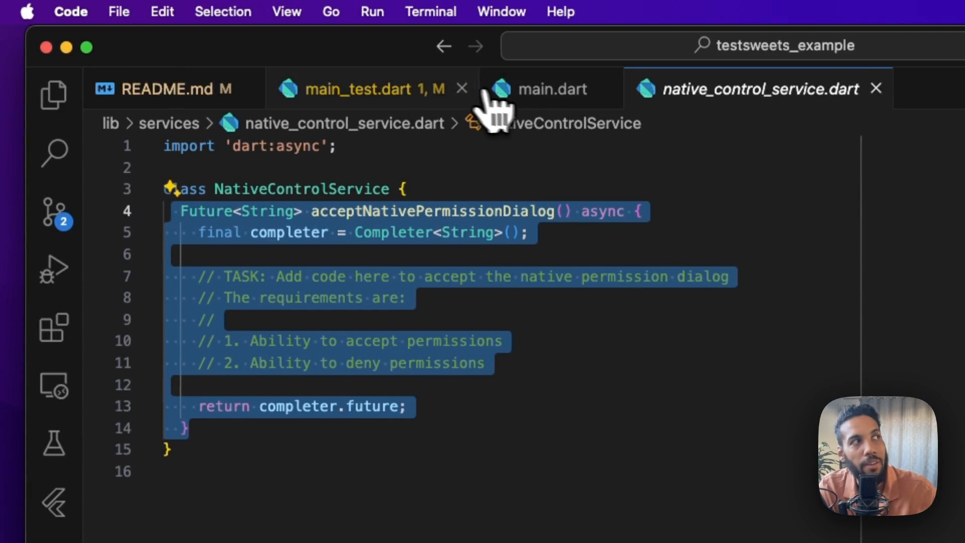
{"action": "left_click", "coordinate": [361, 88]}
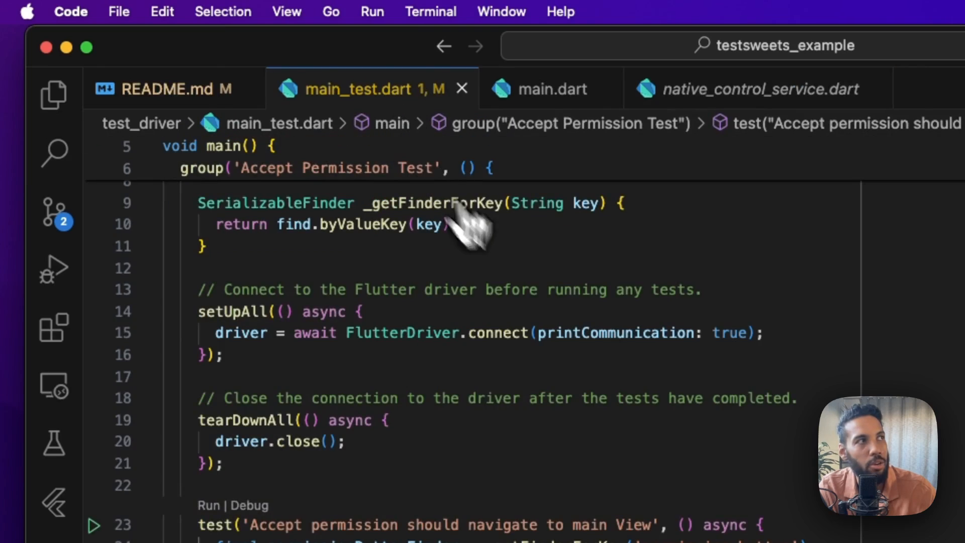